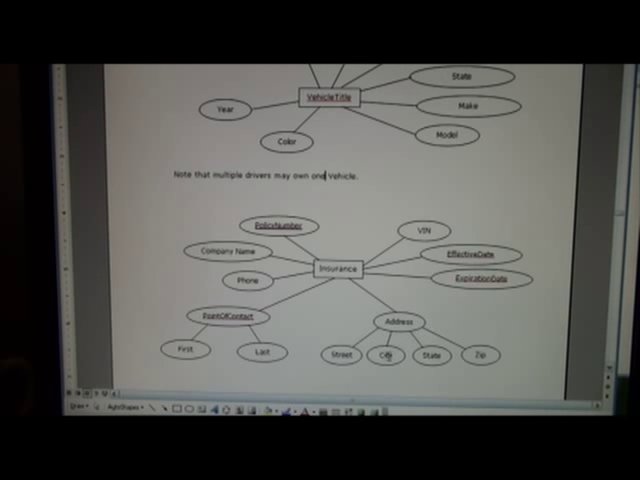
Scroll down past the Vehicle, Insurance and Employee Dependent diagrams to the Step 4 heading
scroll(down, 3)
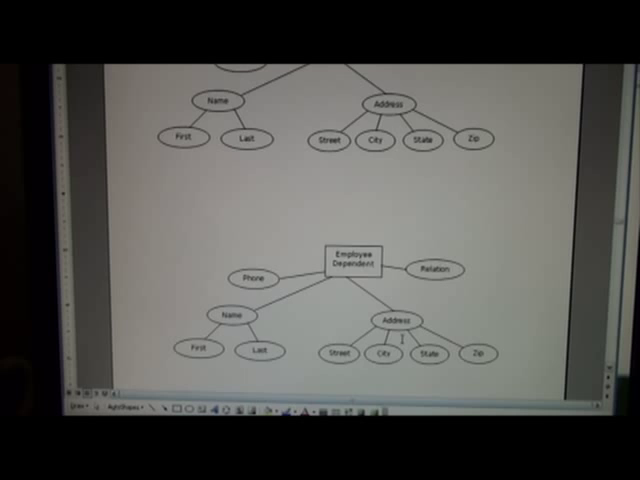
scroll(down, 3)
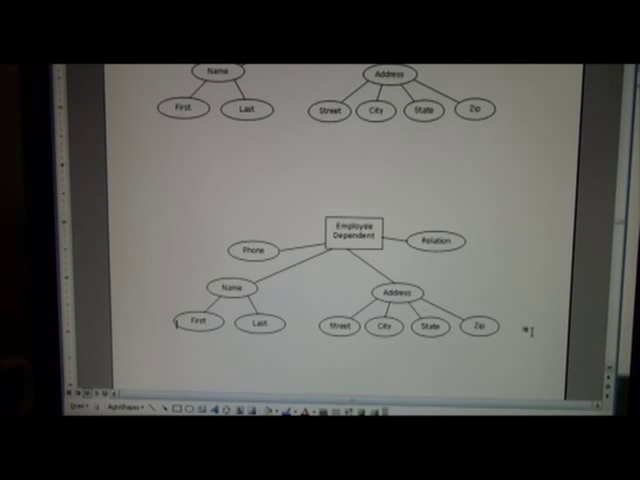
scroll(down, 3)
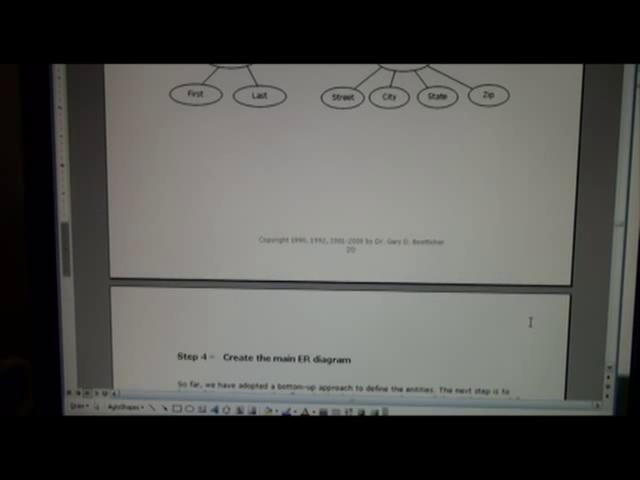
Scroll to show the Step 4 text and its first entity-cluster diagram
scroll(up, 3)
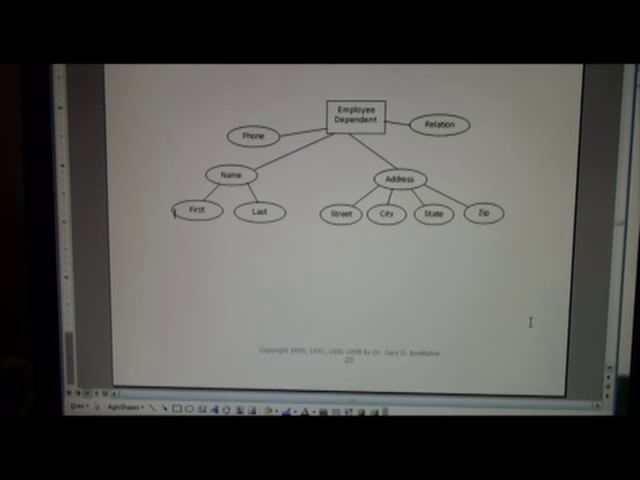
scroll(down, 3)
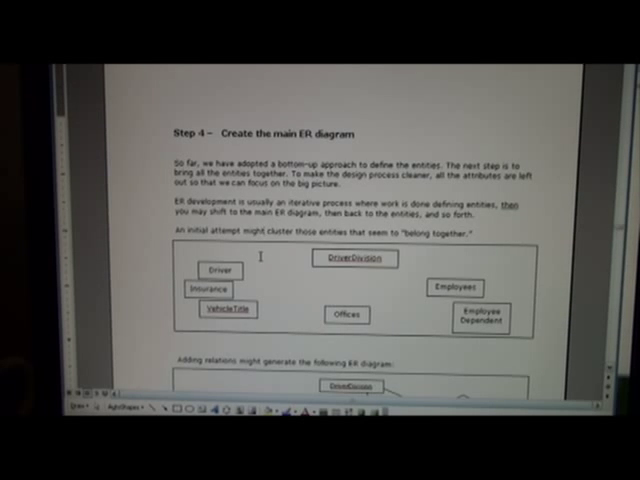
Scroll down to the main ER diagram with relationships linking DriverDivision, Driver, Vehicle, Insurance and the rest
scroll(down, 3)
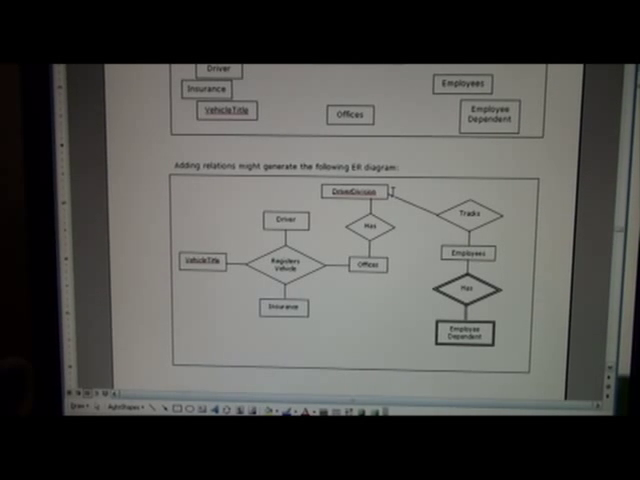
Scroll past the cardinality-annotated ER diagram to Step 5 and its One-to-One example
scroll(down, 3)
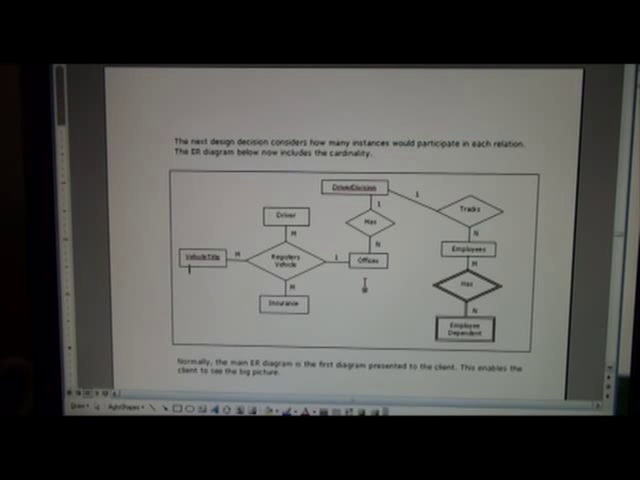
scroll(down, 3)
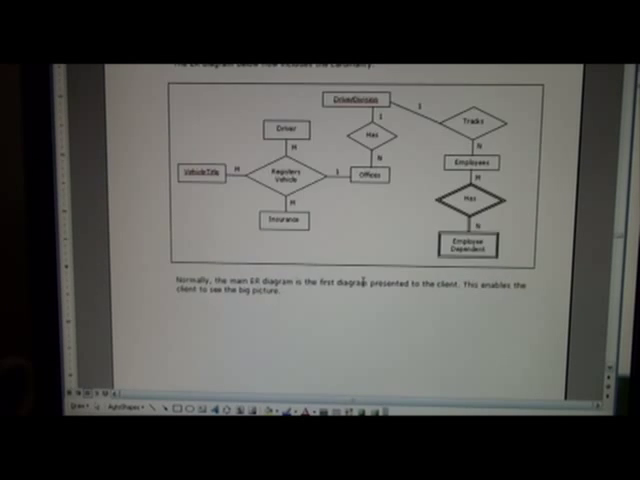
scroll(down, 3)
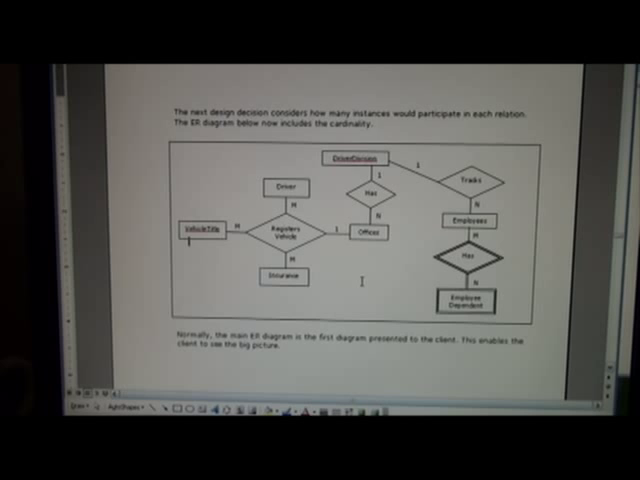
scroll(down, 3)
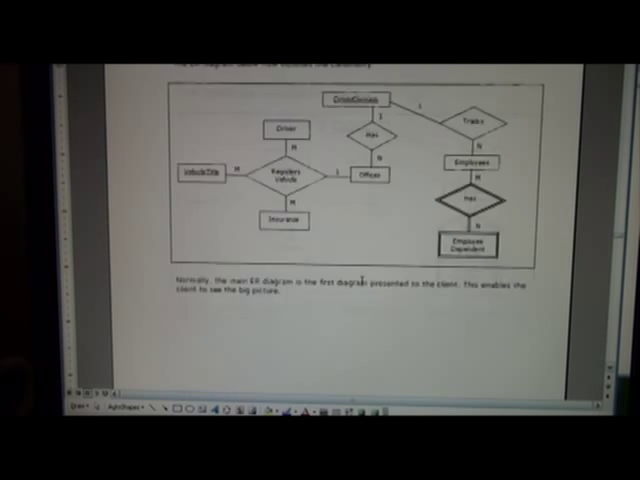
scroll(down, 3)
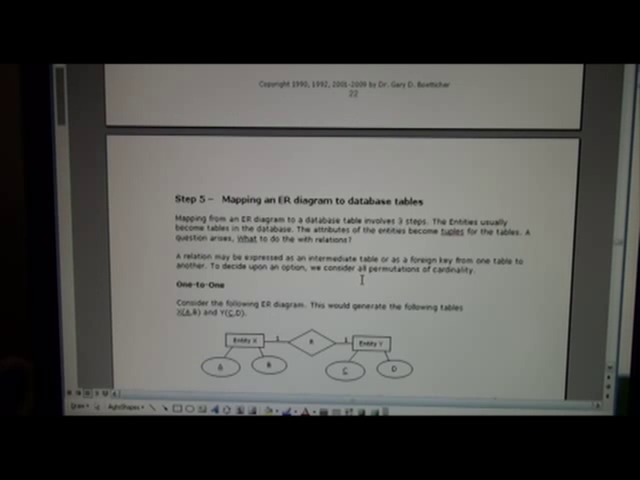
scroll(down, 3)
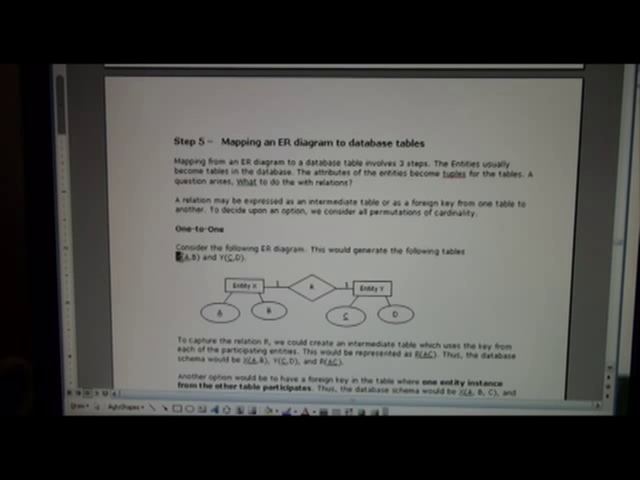
Scroll to read the One-to-One intermediate-table and foreign-key options down to the One-to-Many heading
scroll(down, 3)
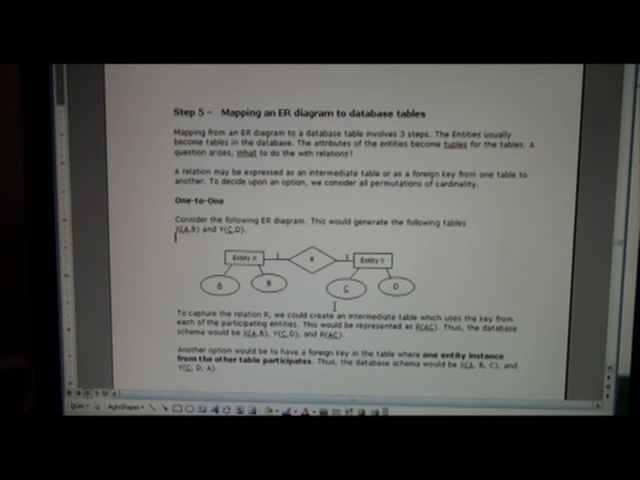
scroll(down, 3)
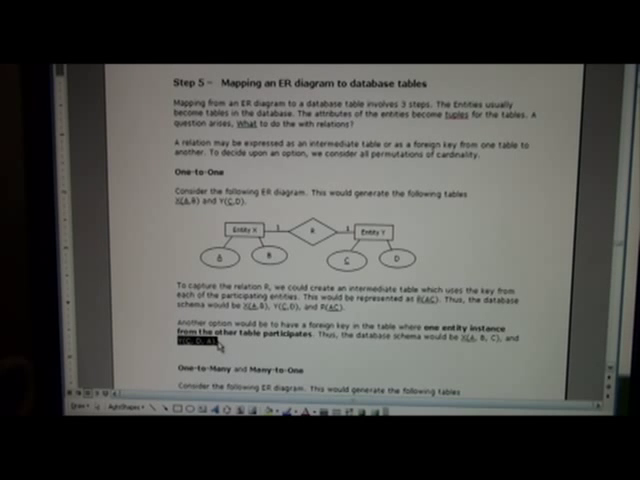
Scroll to the One-to-Many and Many-to-One diagram with its intermediate-table and foreign-key explanation
scroll(down, 3)
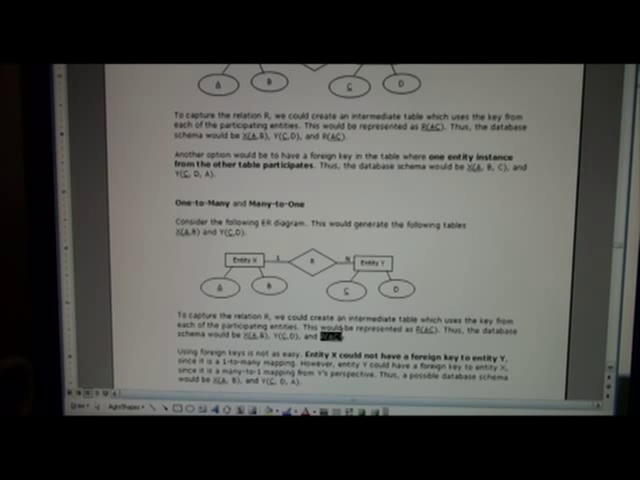
Scroll to the Many to Many section and select the intermediate table name in its schema sentence
scroll(down, 3)
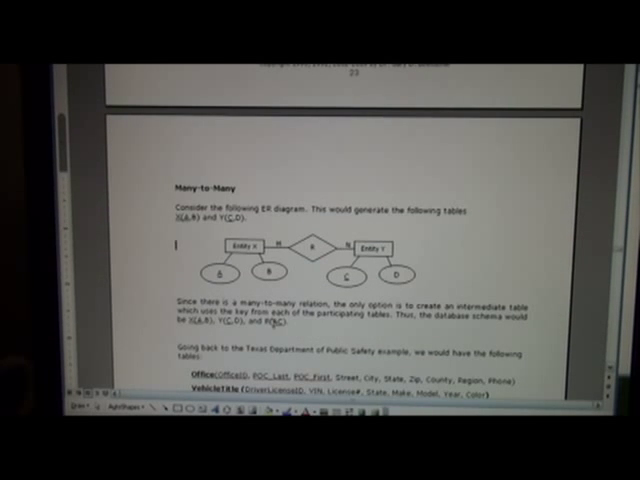
double_click(288, 332)
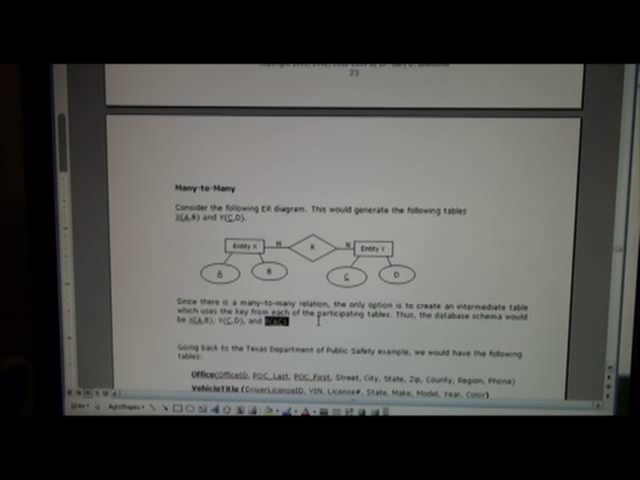